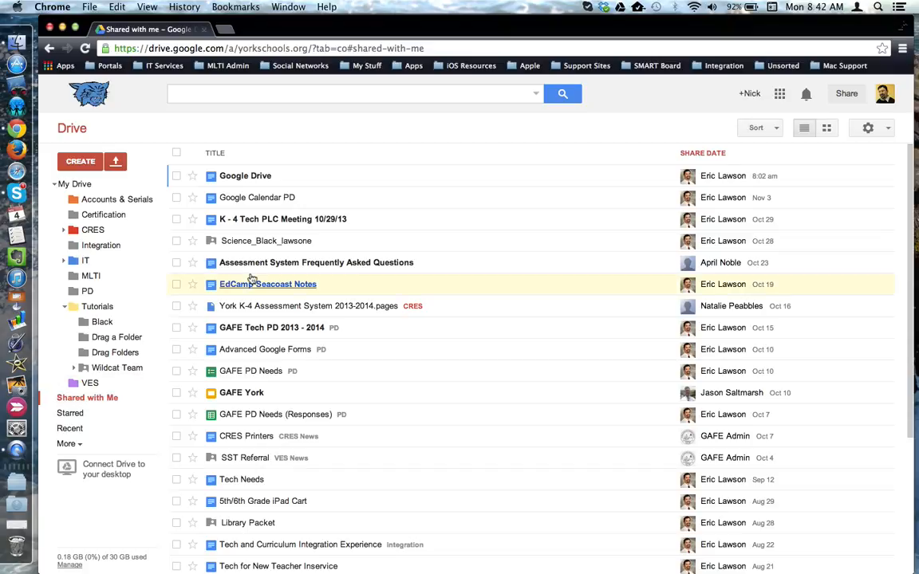
Select the Science_Black_lawsone folder row in the Shared with me list
{"action": "left_click", "coordinate": [176, 241]}
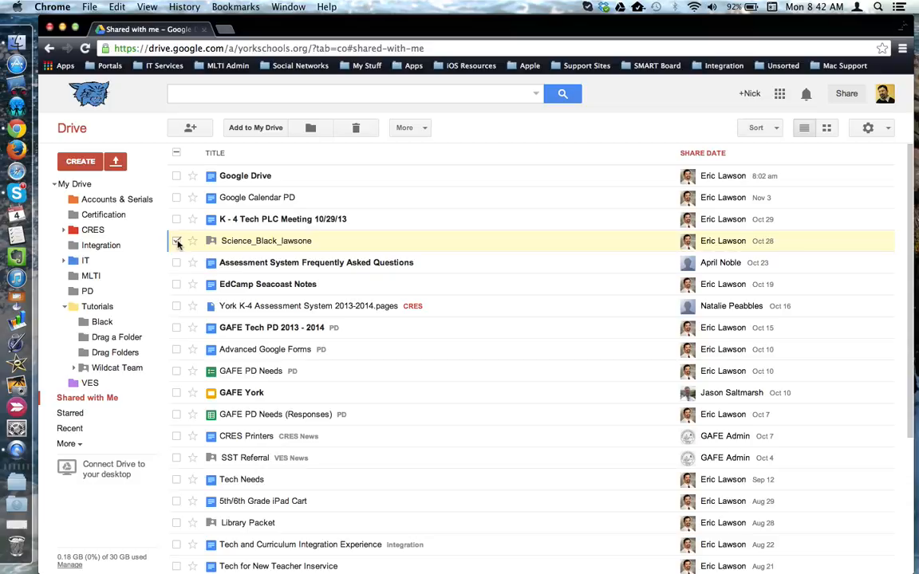
Add the shared Science_Black_lawsone folder to My Drive
{"action": "left_click", "coordinate": [176, 239]}
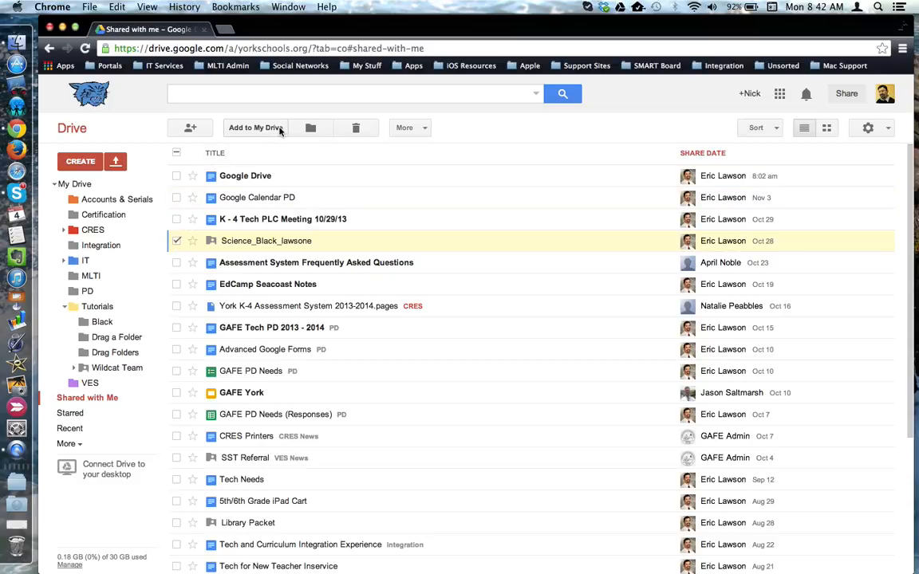
{"action": "mouse_move", "coordinate": [279, 130]}
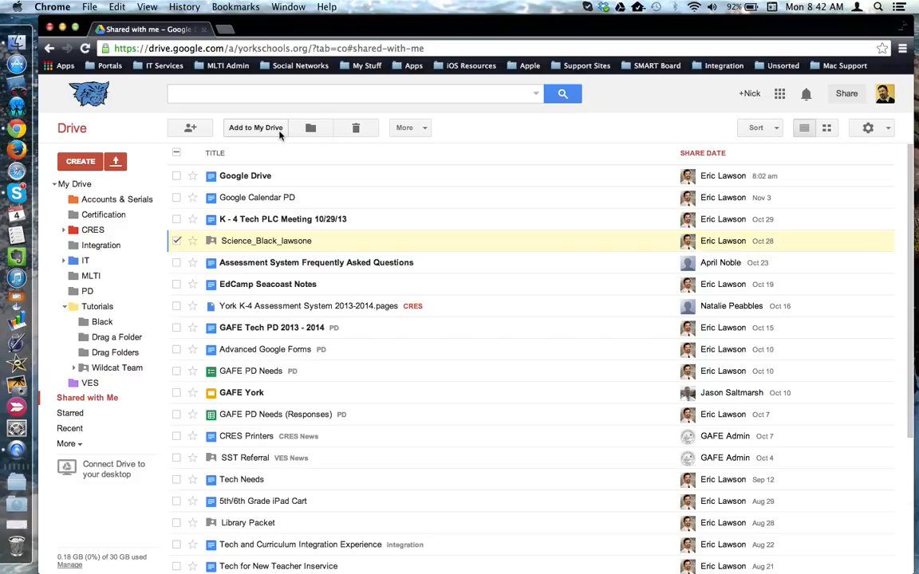
{"action": "left_click", "coordinate": [256, 128]}
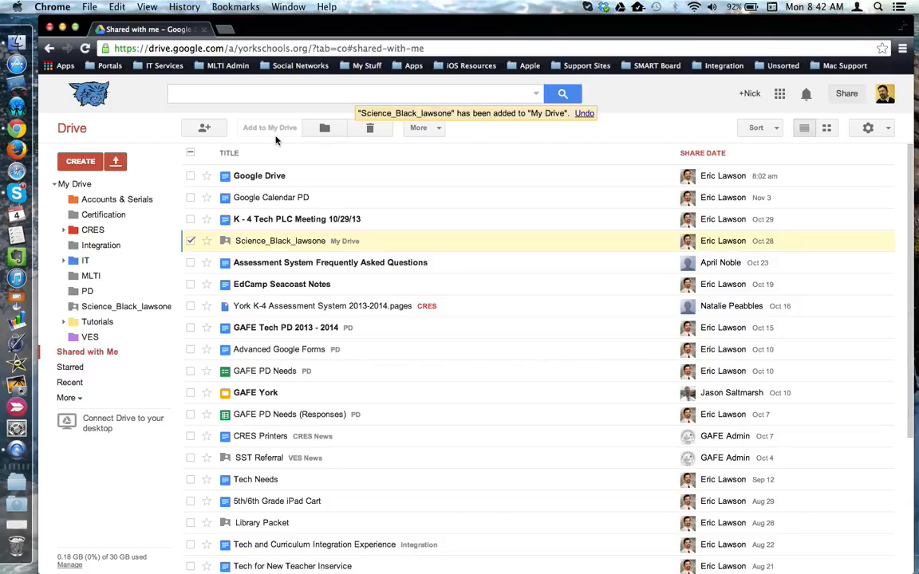
Move Science_Black_lawsone from My Drive's top level into the Tutorials folder and show its contents
{"action": "left_click", "coordinate": [75, 185]}
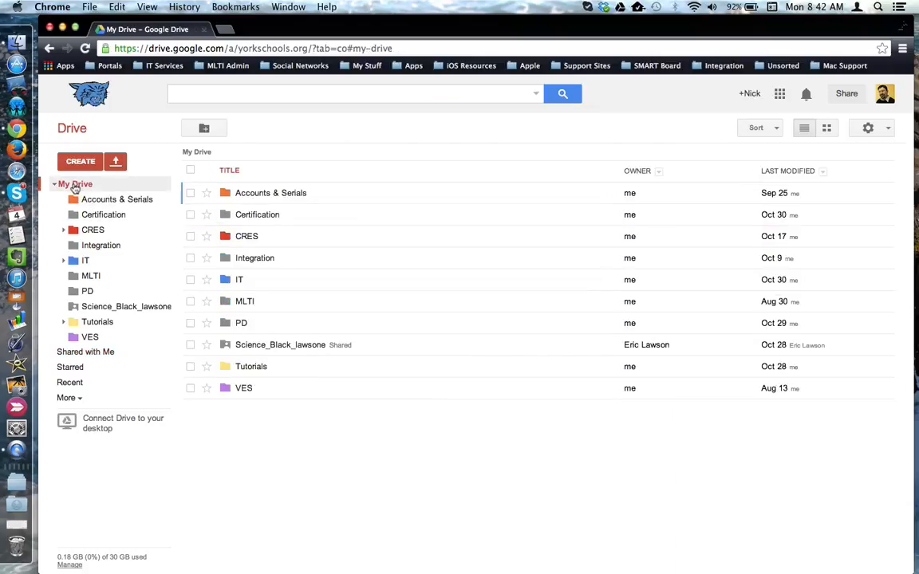
{"action": "left_click", "coordinate": [281, 345]}
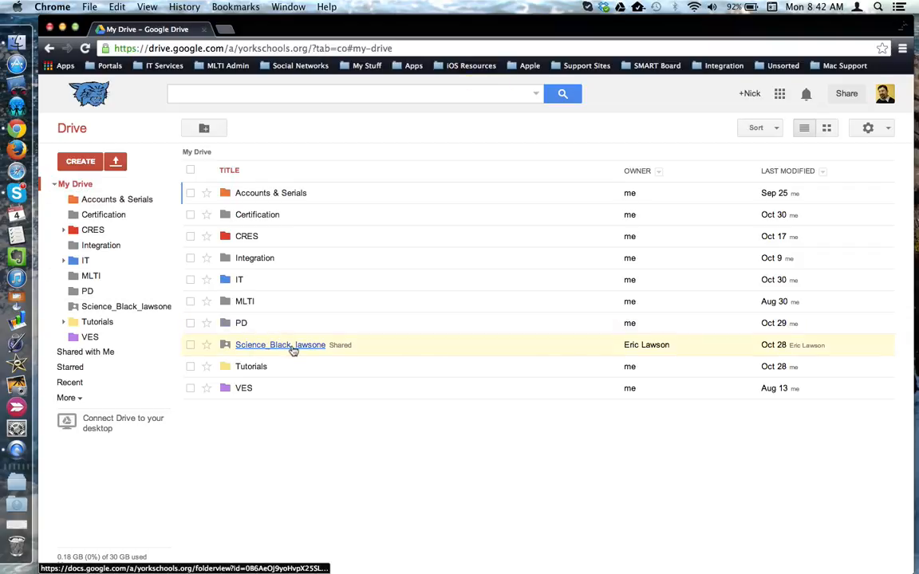
{"action": "mouse_move", "coordinate": [281, 344]}
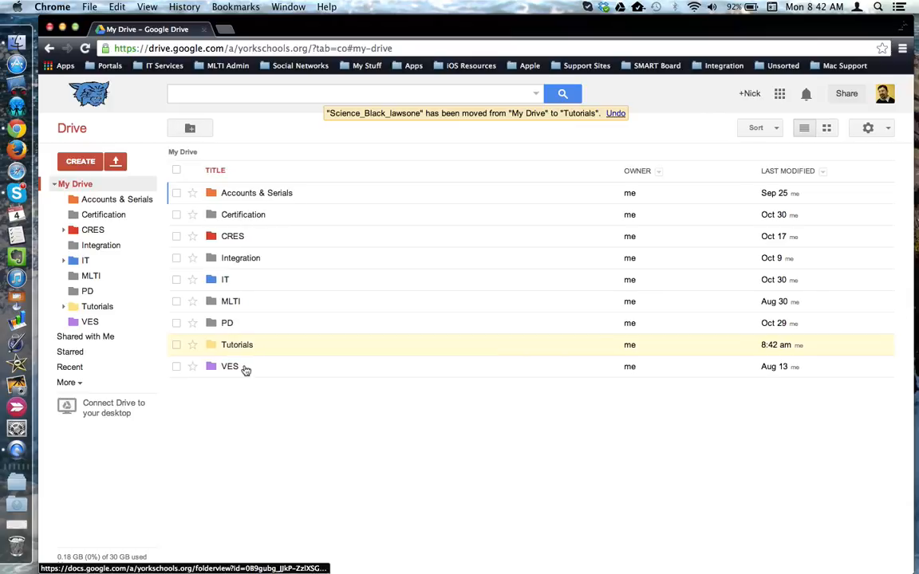
{"action": "double_click", "coordinate": [236, 344]}
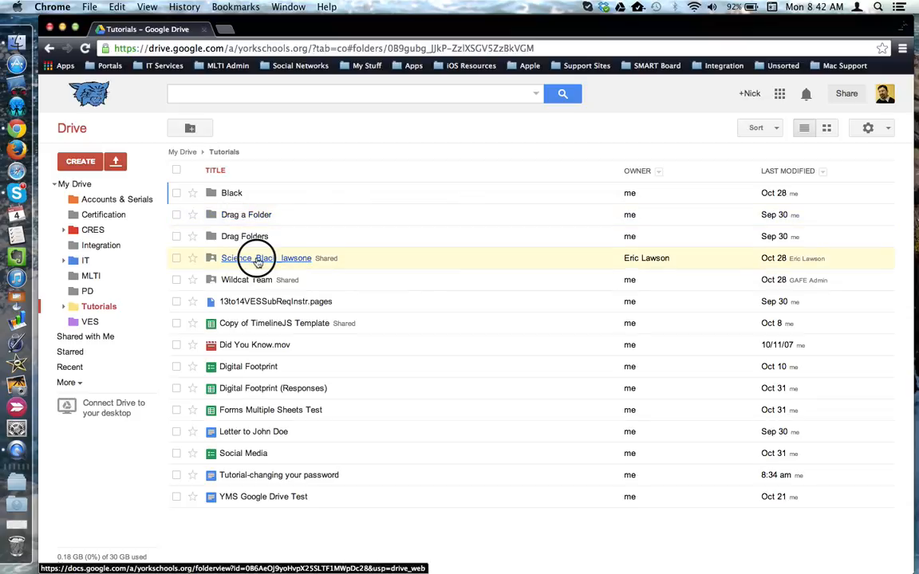
Move Science_Black_lawsone into the Black folder and confirm it appears inside
{"action": "left_click_drag", "start_coordinate": [258, 258], "coordinate": [232, 191]}
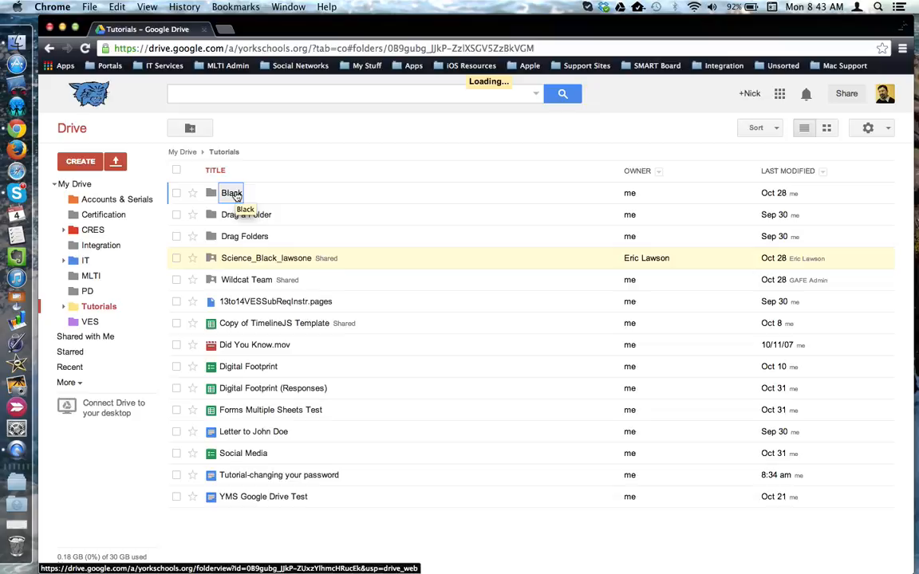
{"action": "double_click", "coordinate": [232, 191]}
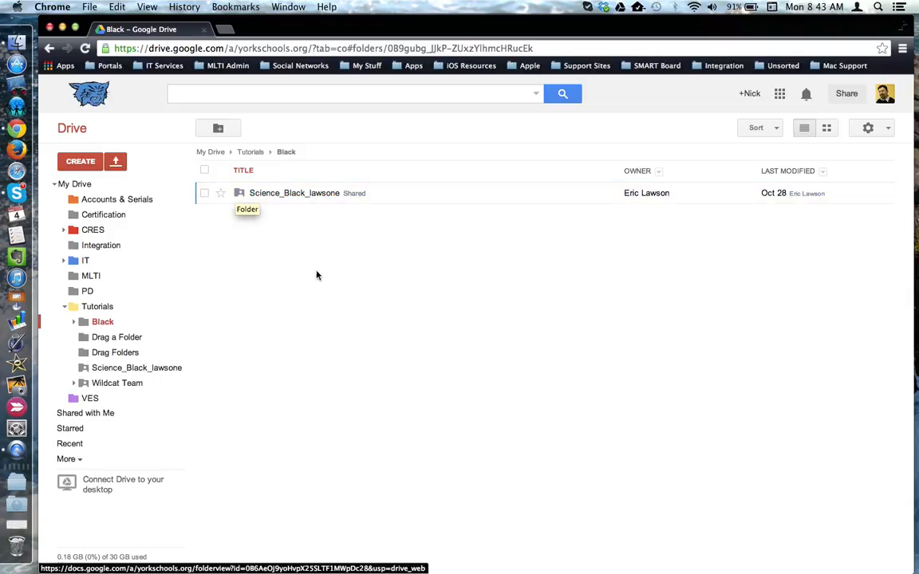
{"action": "mouse_move", "coordinate": [323, 284]}
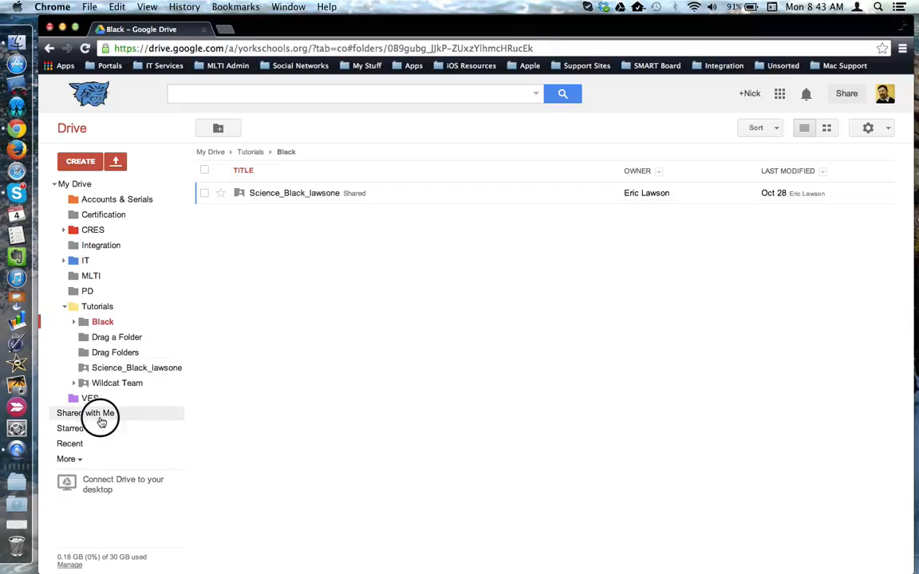
Return to Shared with me and select Science_Black_lawsone, now labelled Black
{"action": "left_click", "coordinate": [86, 412]}
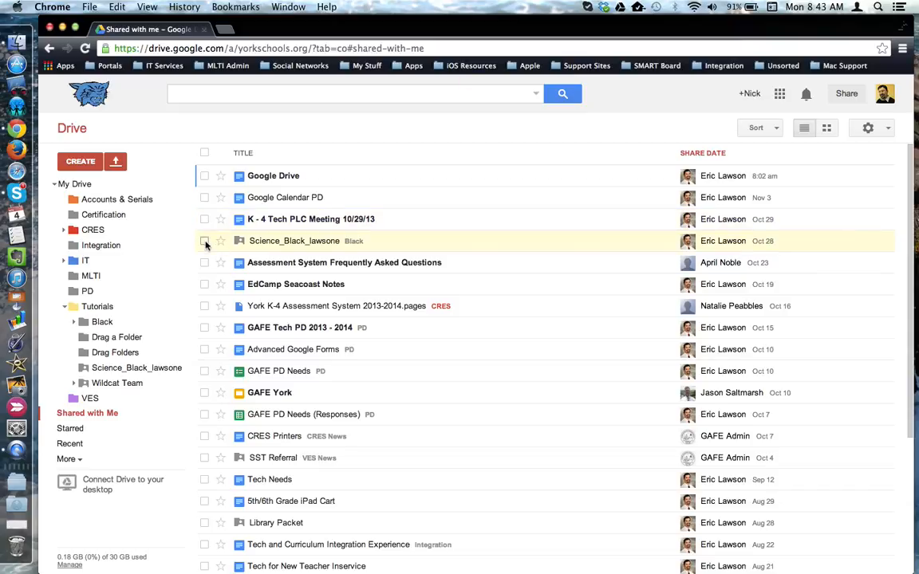
{"action": "left_click", "coordinate": [204, 239]}
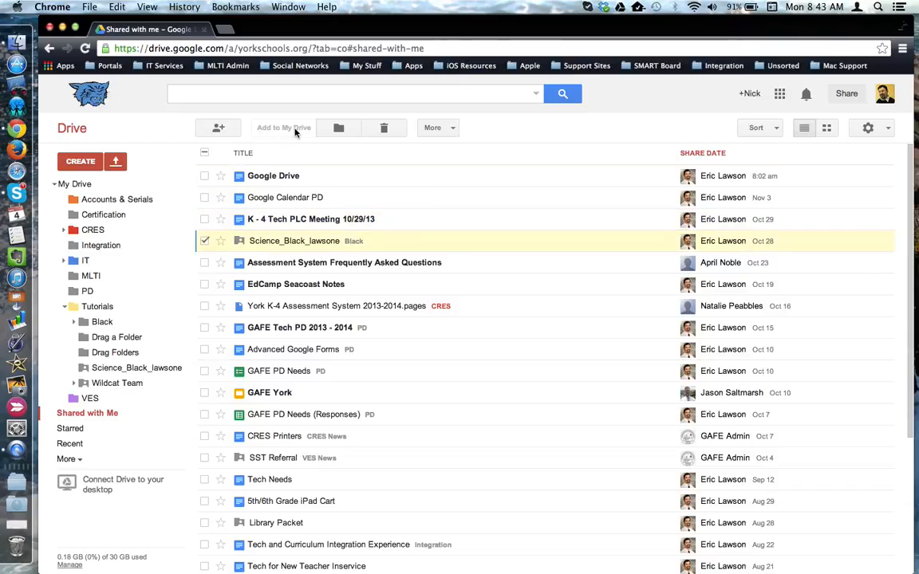